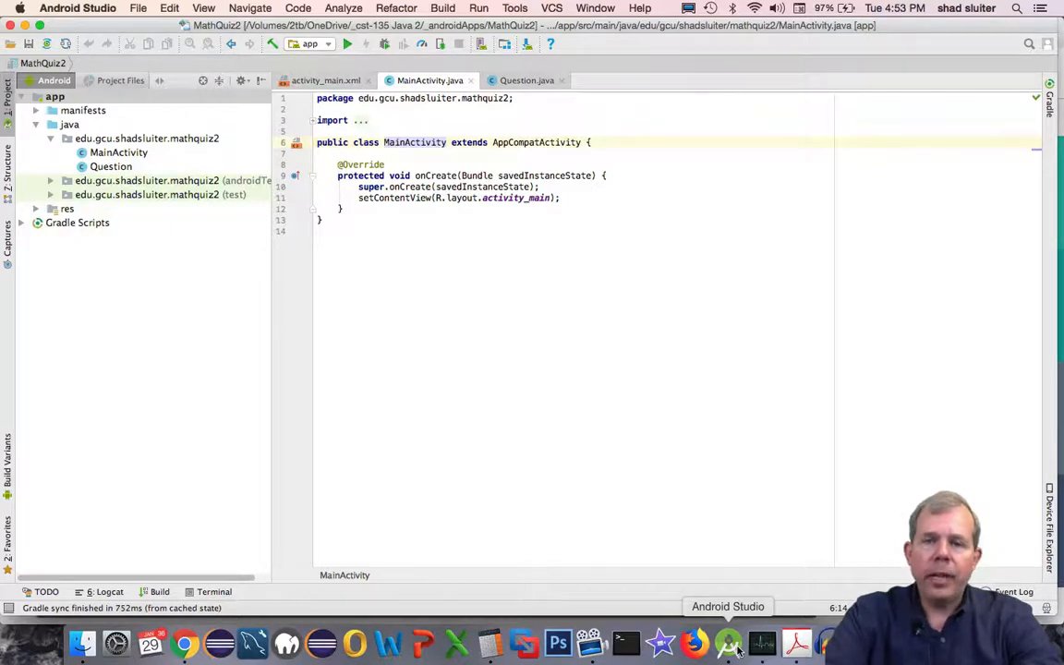
In activity_main.xml, rename the bottom TextView's ID to tv_bottommessage and show the XML source.
left_click(325, 80)
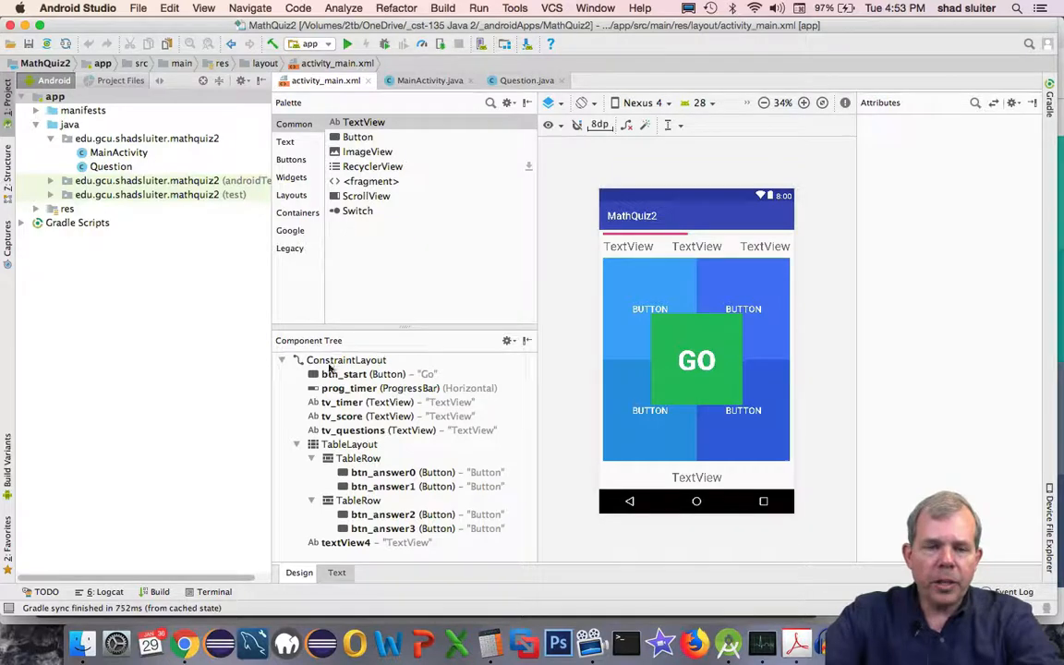
left_click(380, 387)
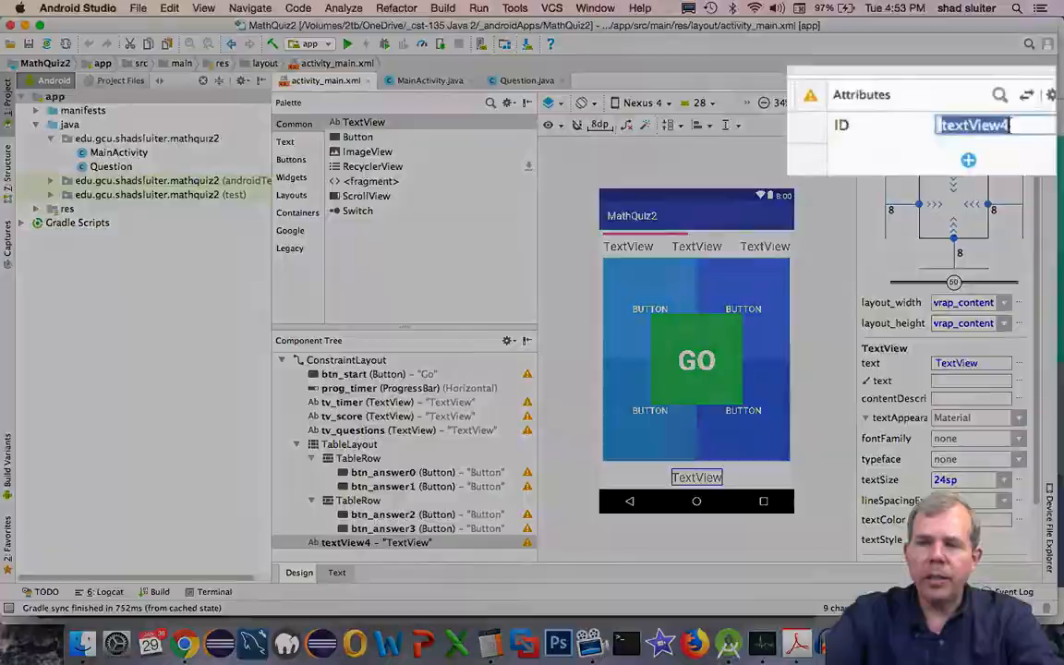
type("tv_bottommessage")
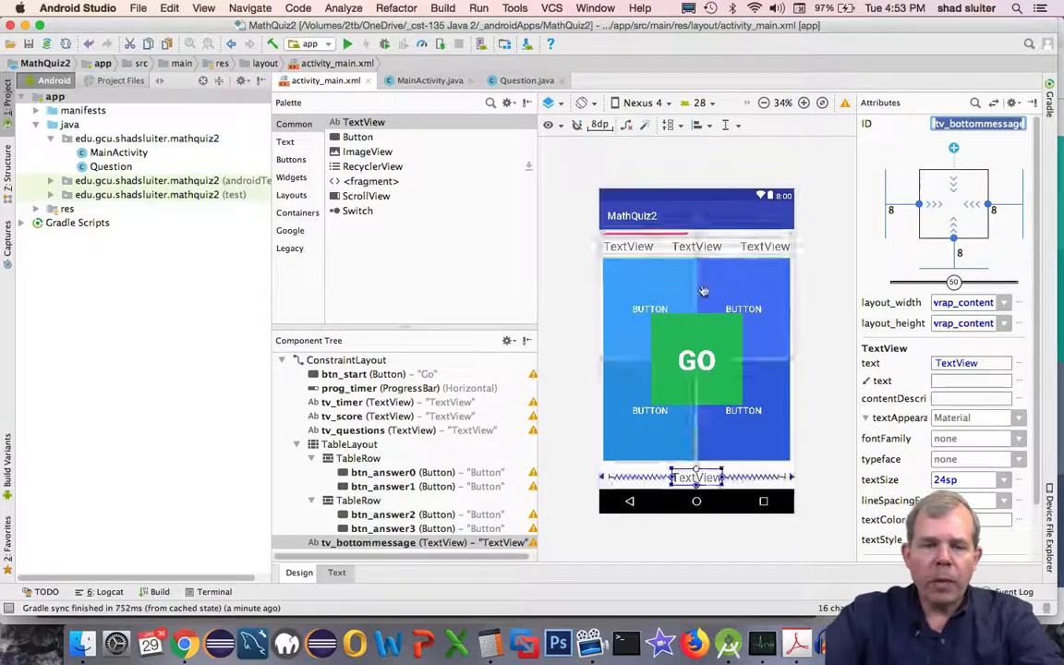
left_click(336, 573)
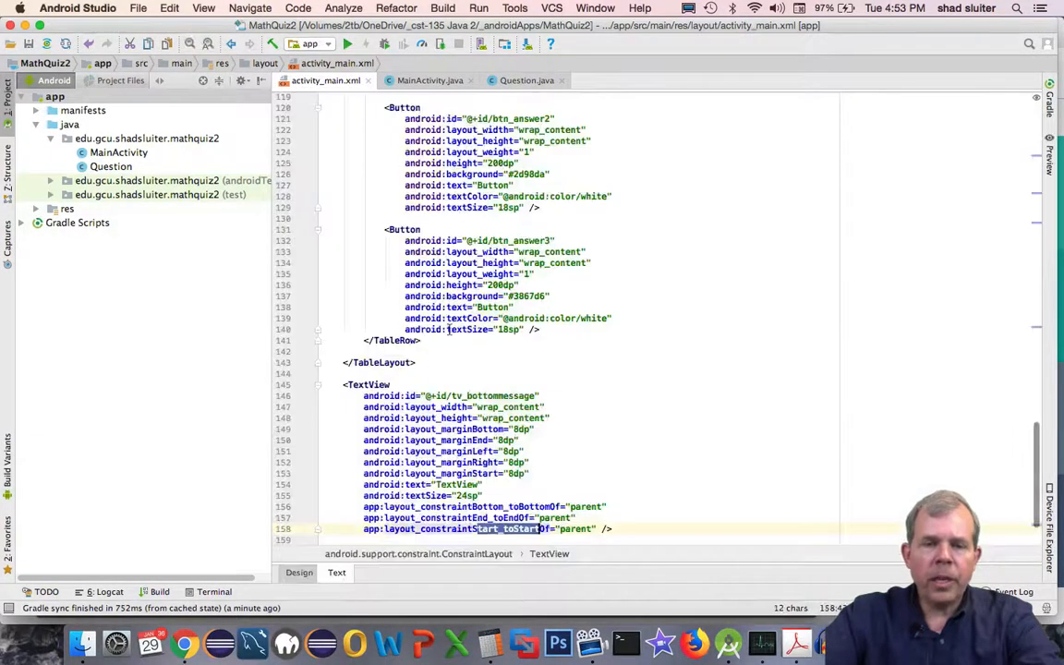
scroll("up", 3)
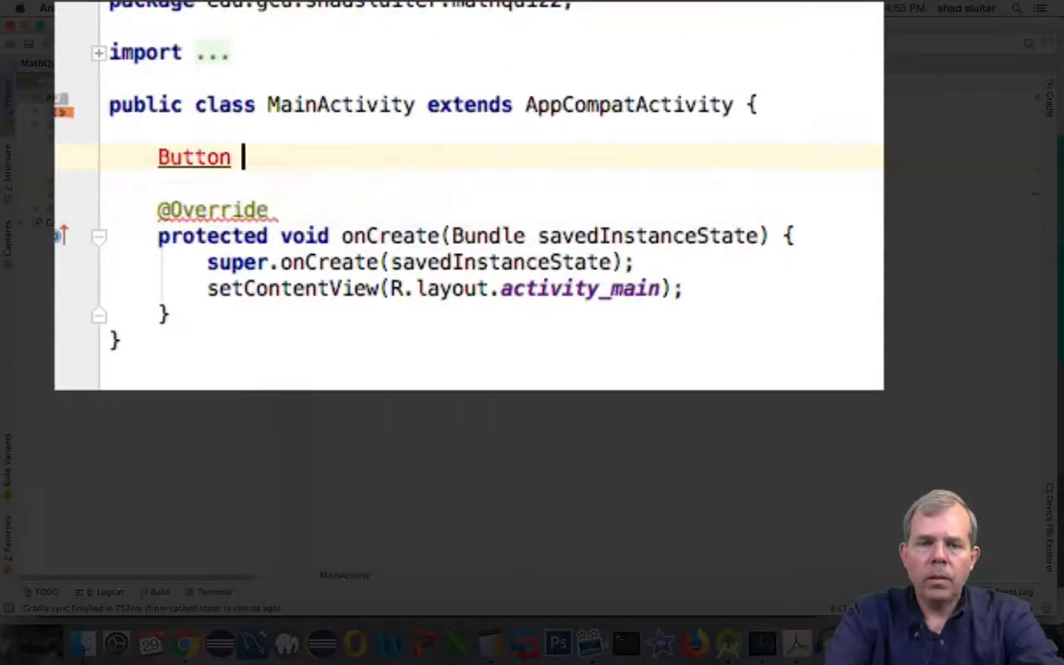
Declare Button btn_start and btn_answer0–3, TextView tv_score and others, and ProgressBar prog_timer fields.
type("btn_start;")
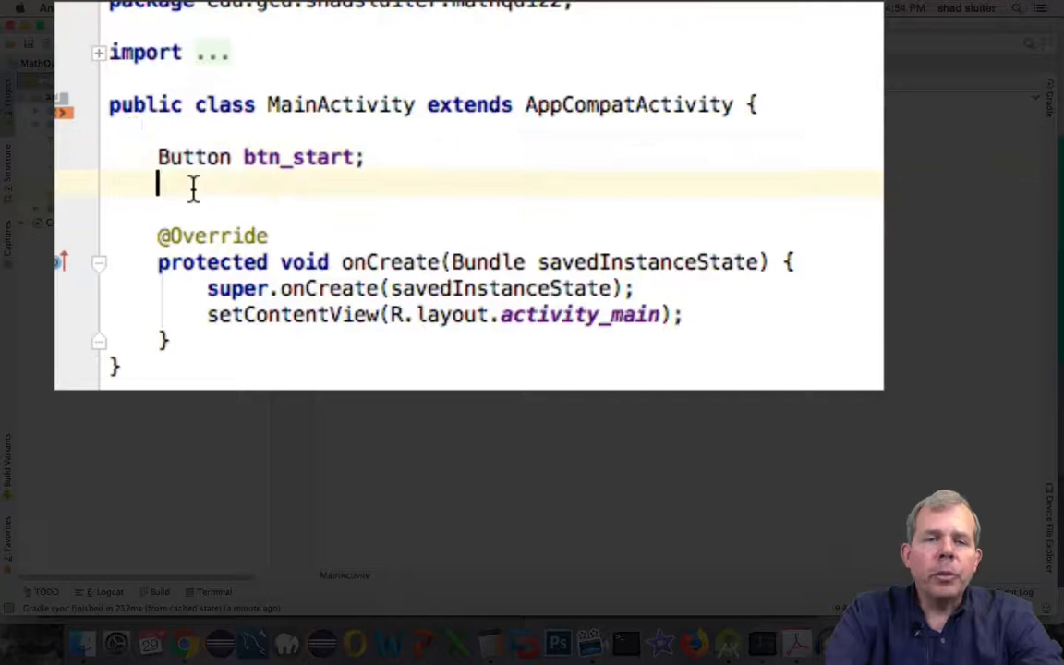
type("TextView t")
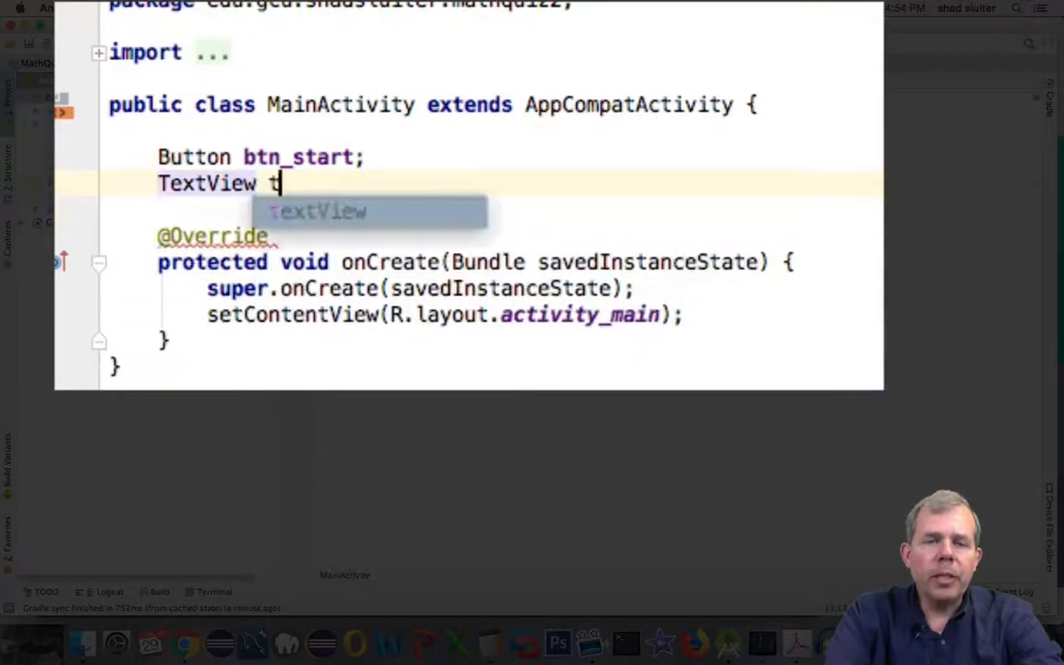
type("v_score, tv_questions, tv_timer, tv_bottommessage;")
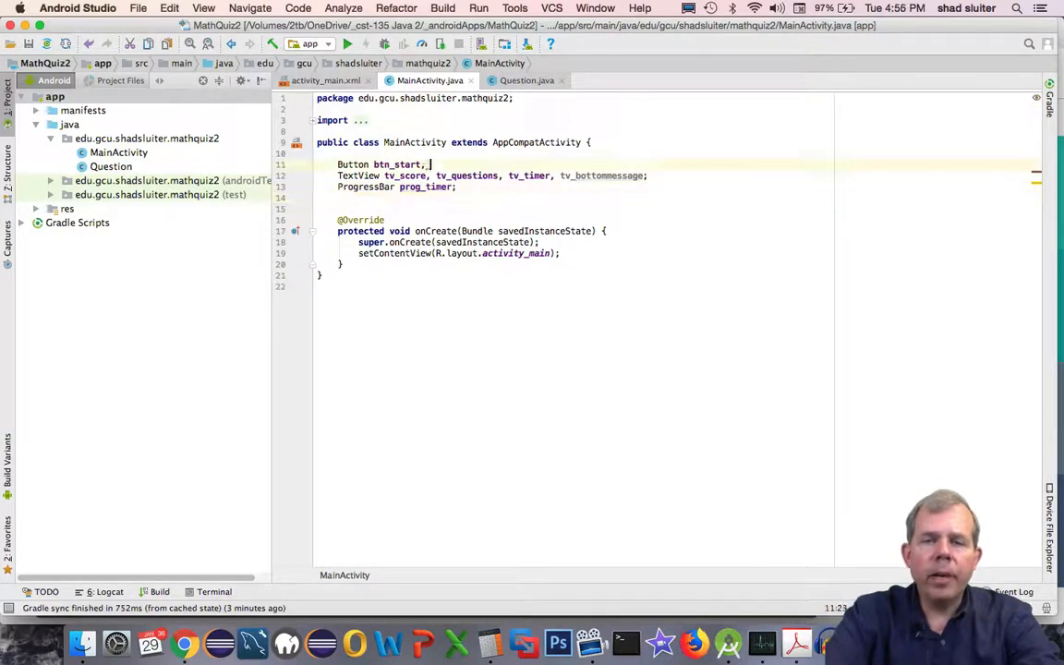
type("btn_answer0,")
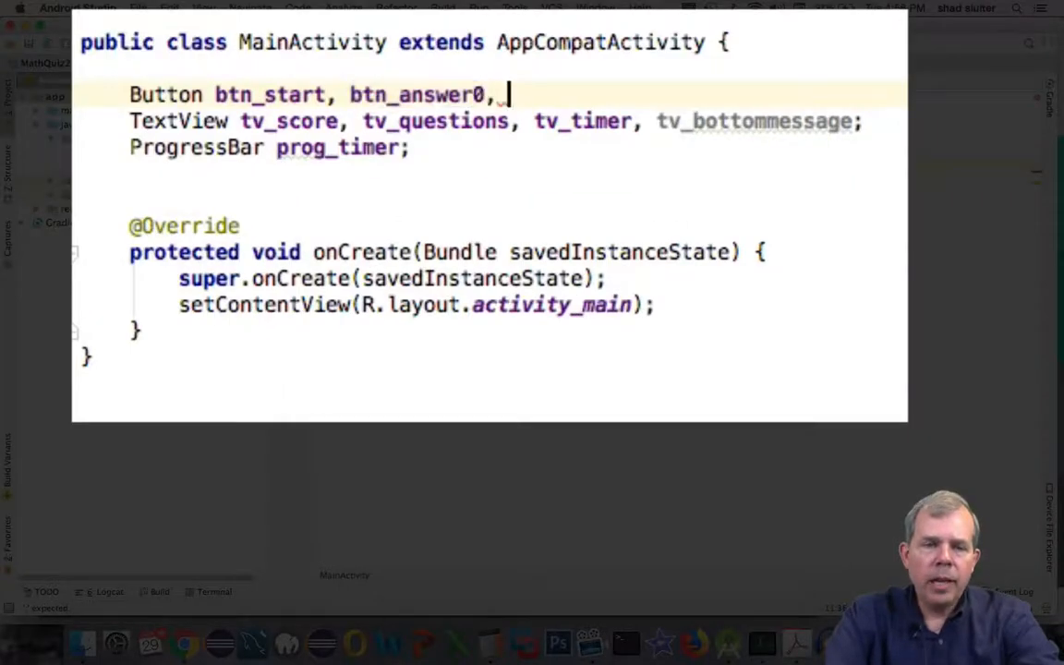
type("btn_answer1, bt")
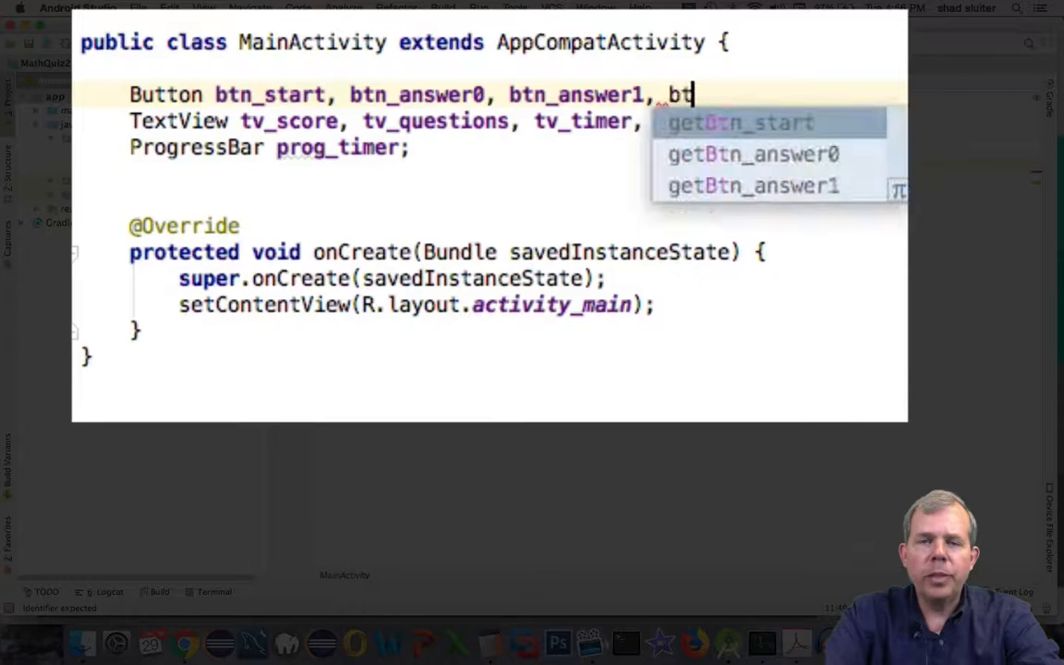
type("n_answer2, btn_ans")
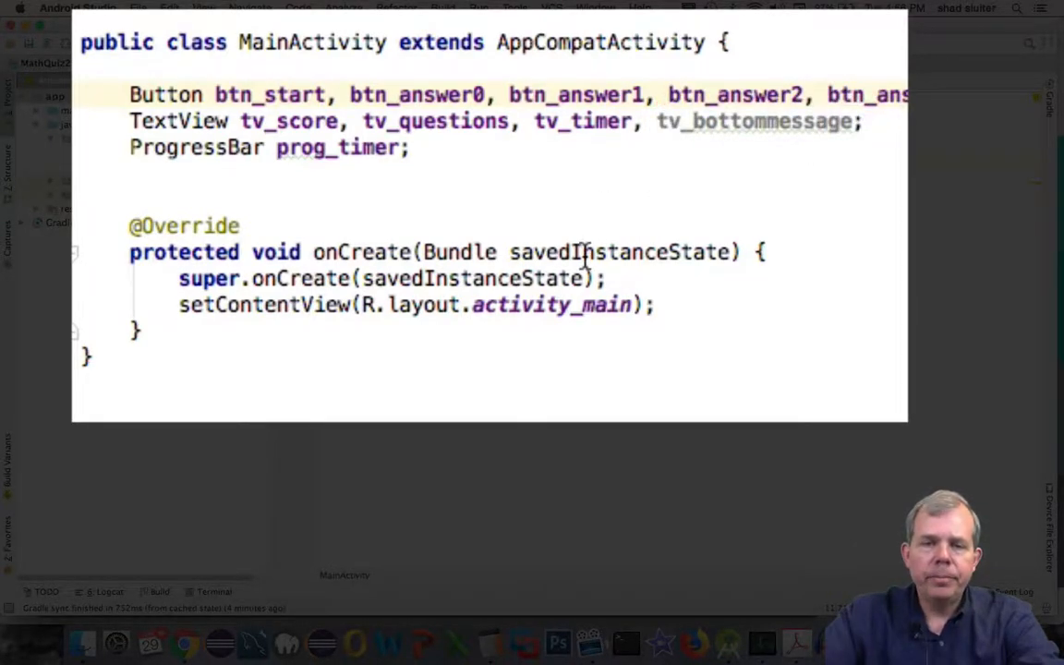
type("btn")
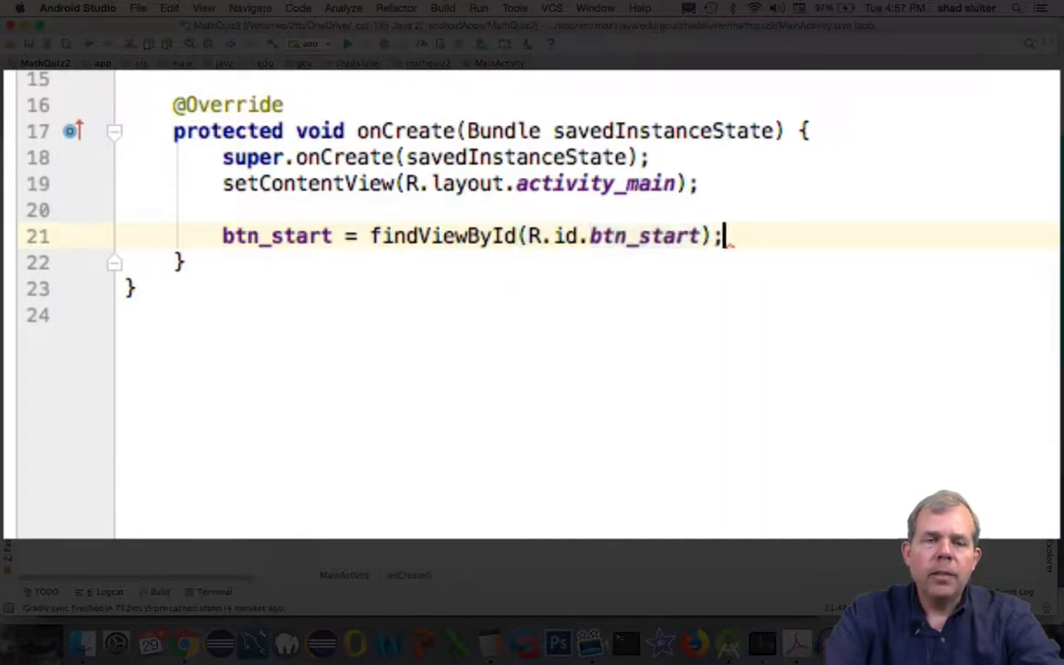
Assign btn_answer0–3, tv_score, tv_questions and tv_bottommessage with findViewById(R.id.…) in onCreate.
type("btn_answer0 = findViewById(R.id.btn_answer0);")
type("tv_score = findViewById(R")
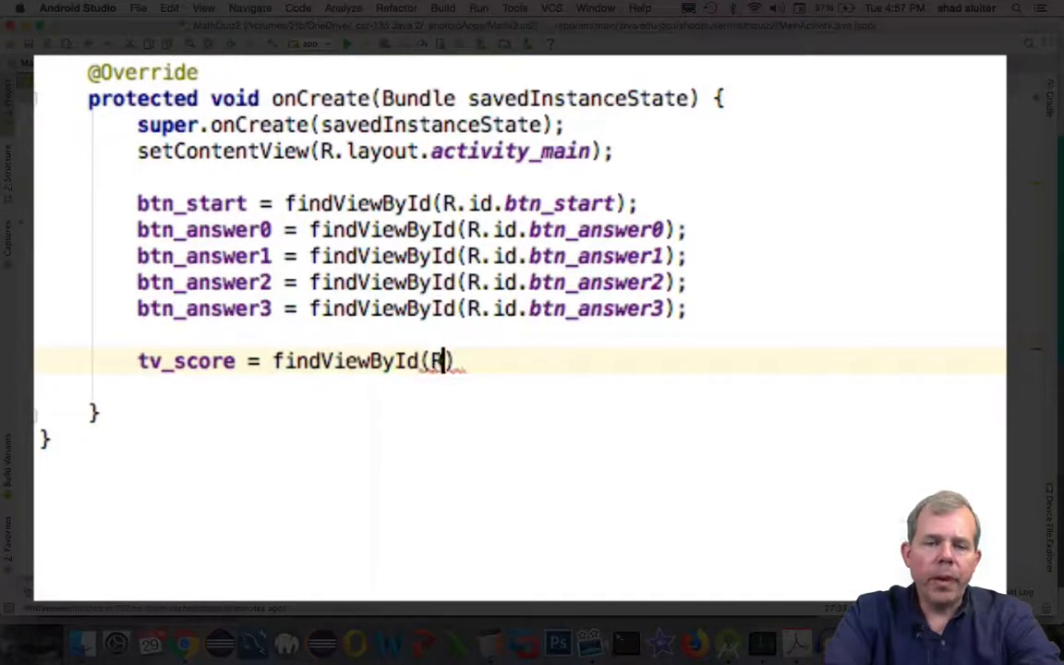
type(".id.tv_score")
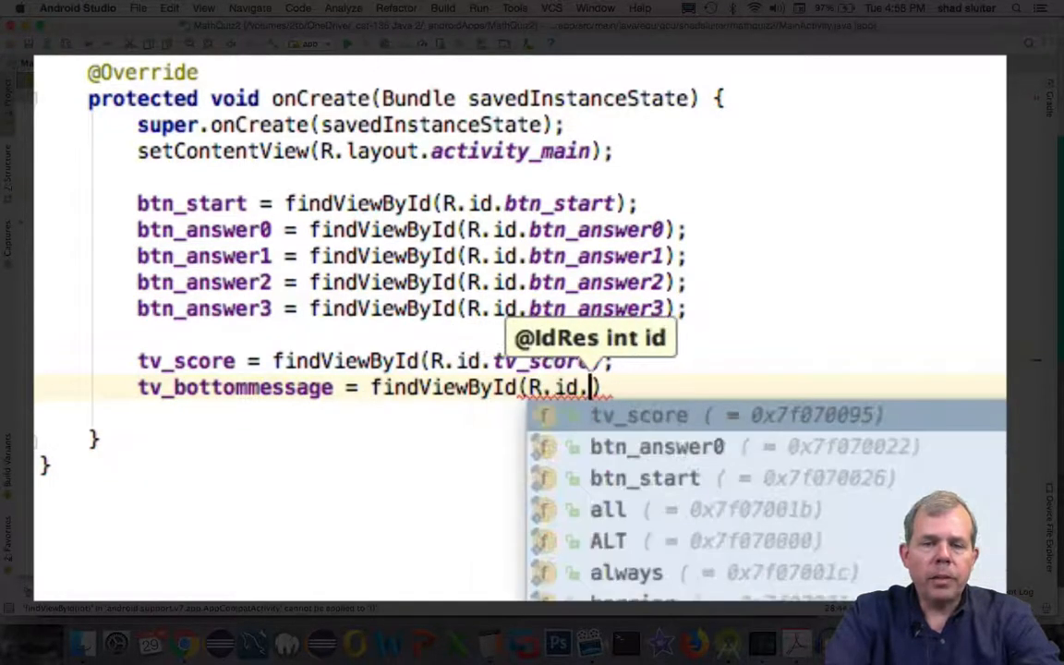
type("tv_bottommessage);")
type("tv_timer =")
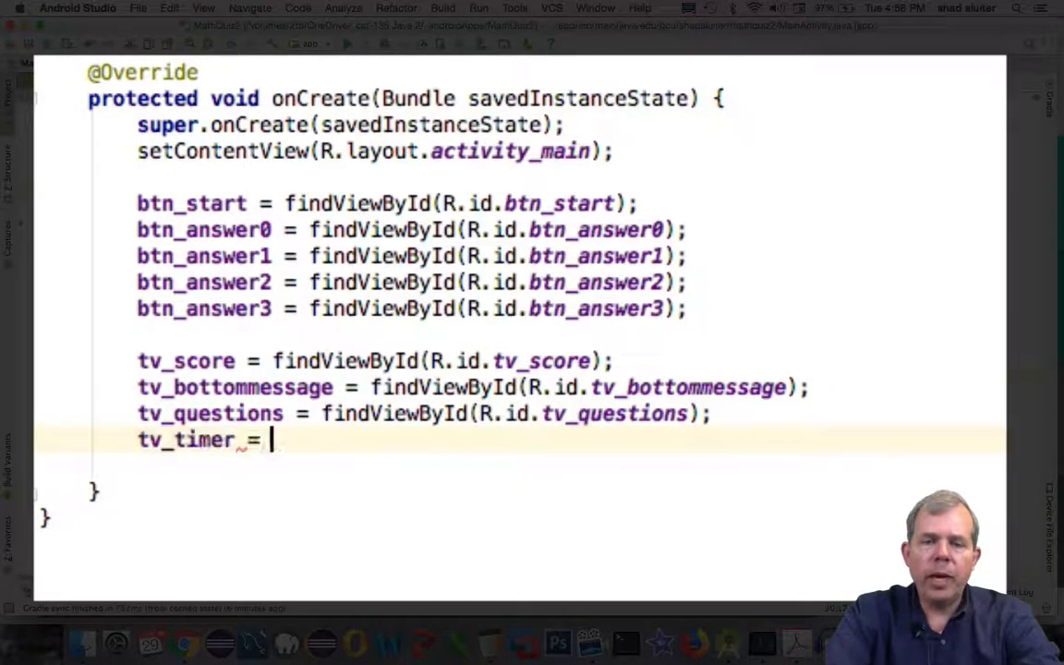
type("findViewById(R.id.tv_timer);")
type("tv_questions")
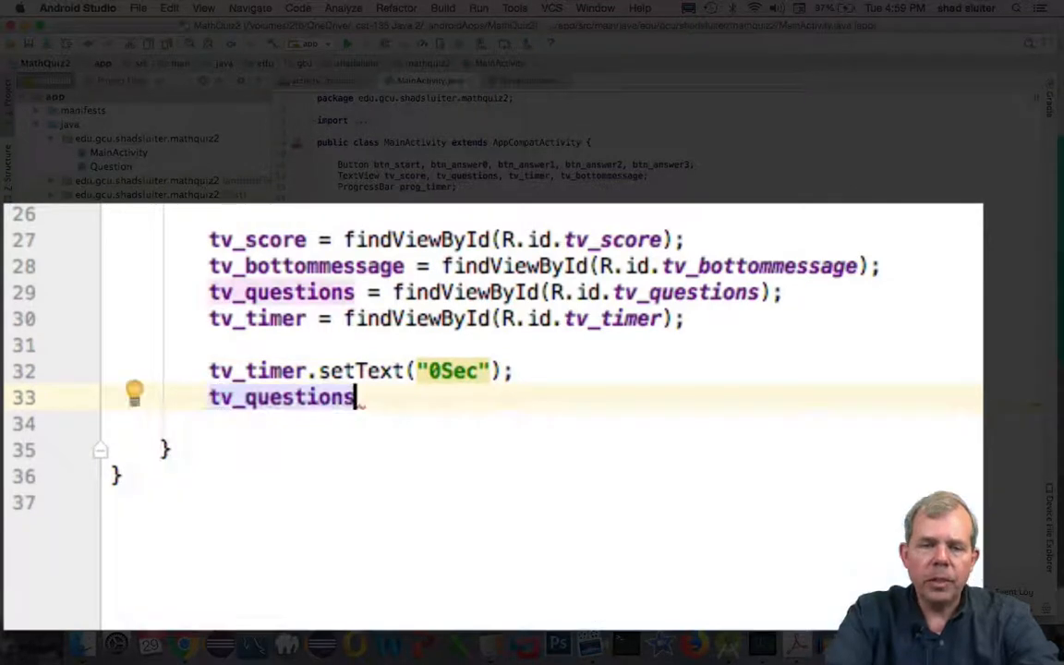
Set tv_questions to "" and tv_bottommessage to "Press Go", then bind prog_timer via findViewById.
type(".setText(\"\");")
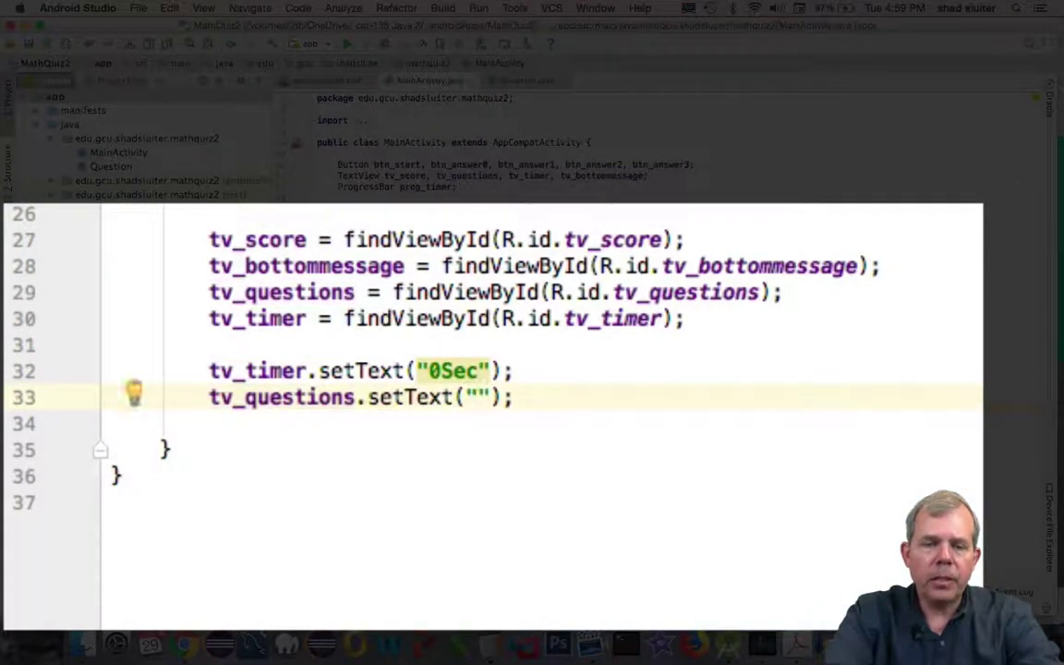
type("tv_bottommessage.setText(\"Press Go\");")
type("tv_score.setText(\"0pts\");")
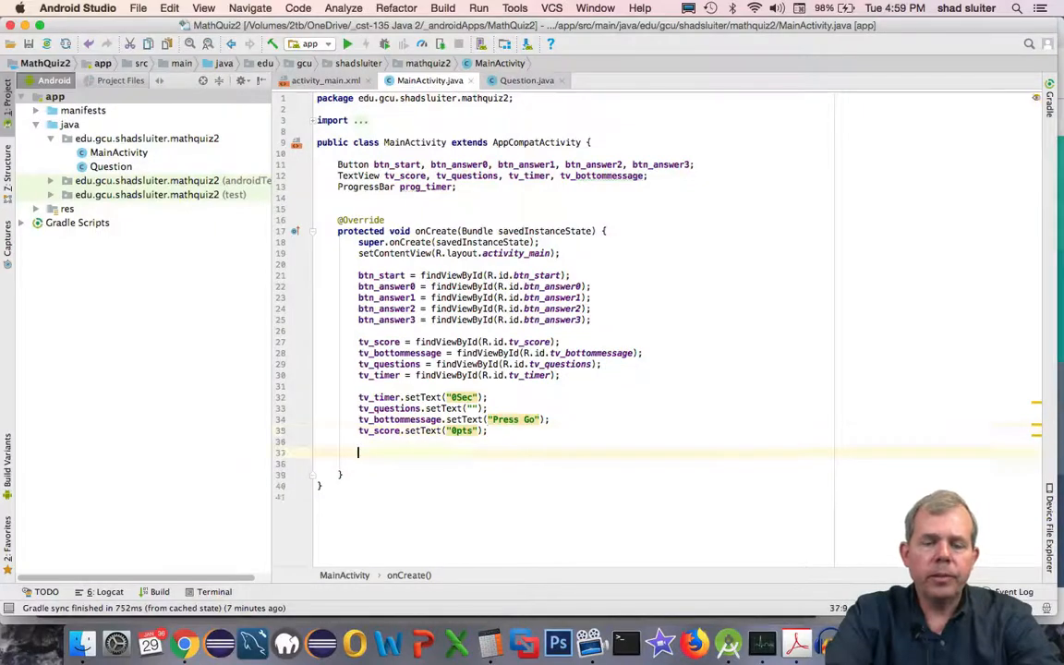
type("prog_timer")
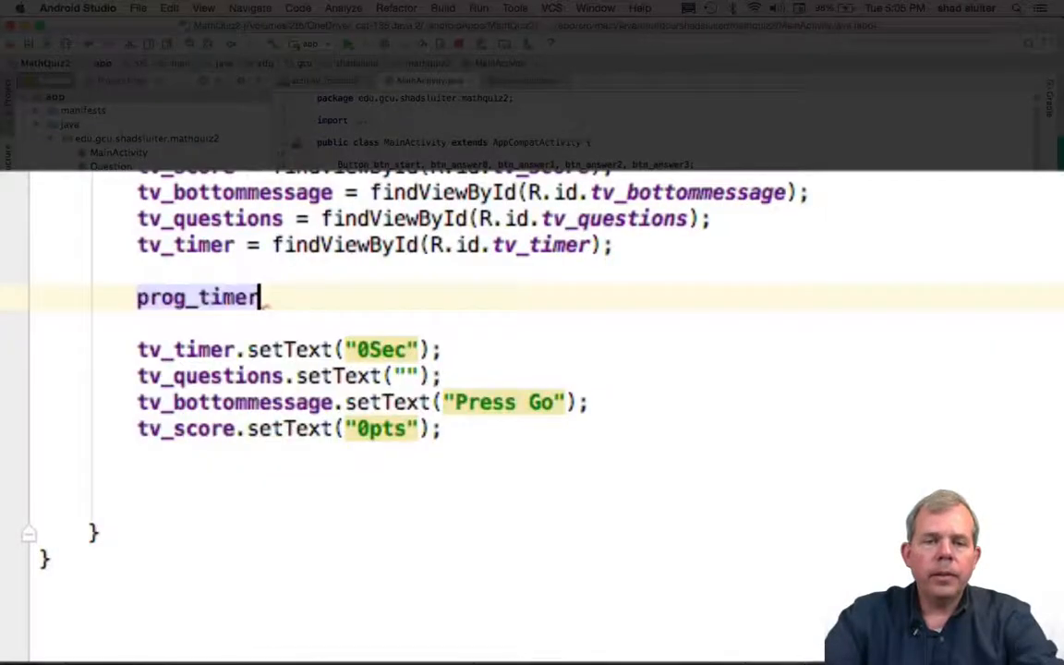
type("= findViewById(")
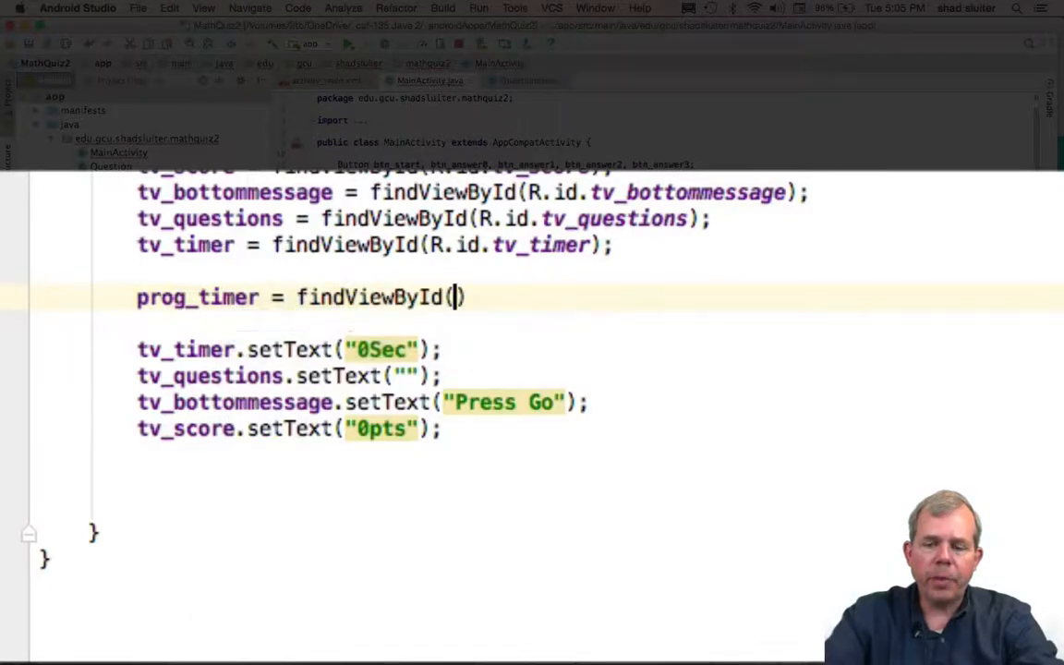
type("R.id.d")
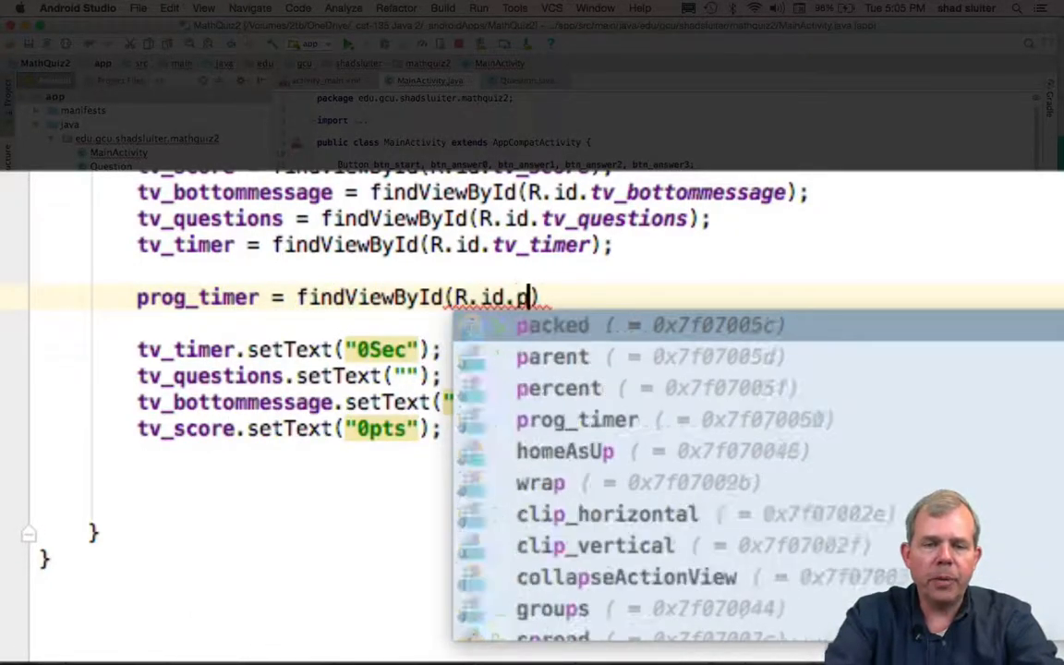
left_click(576, 419)
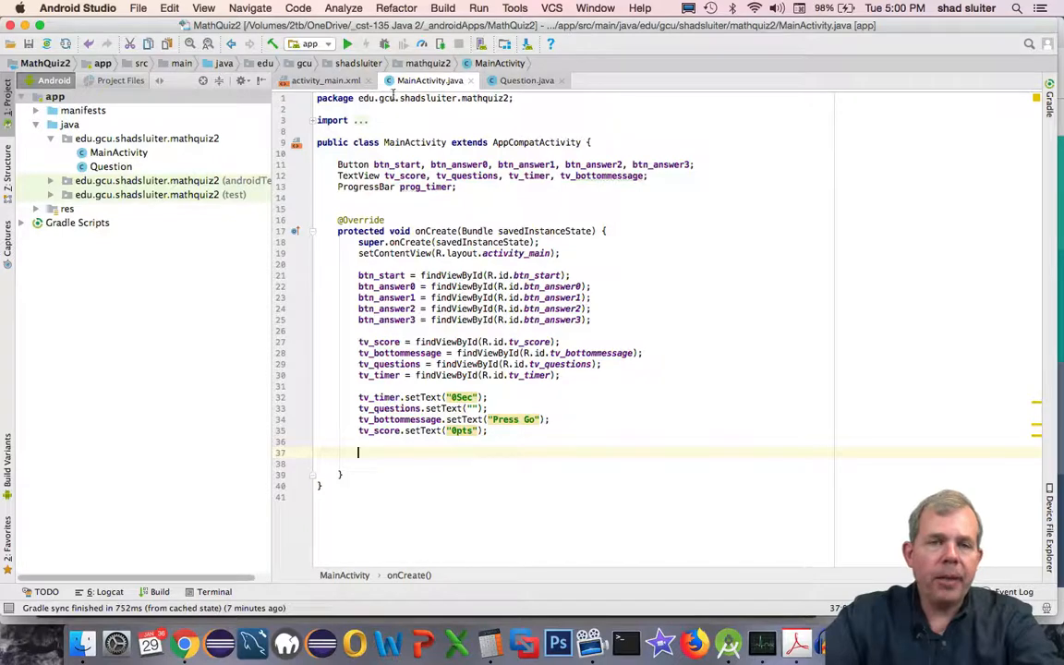
Run the app on the My Favorite virtual device.
left_click(347, 43)
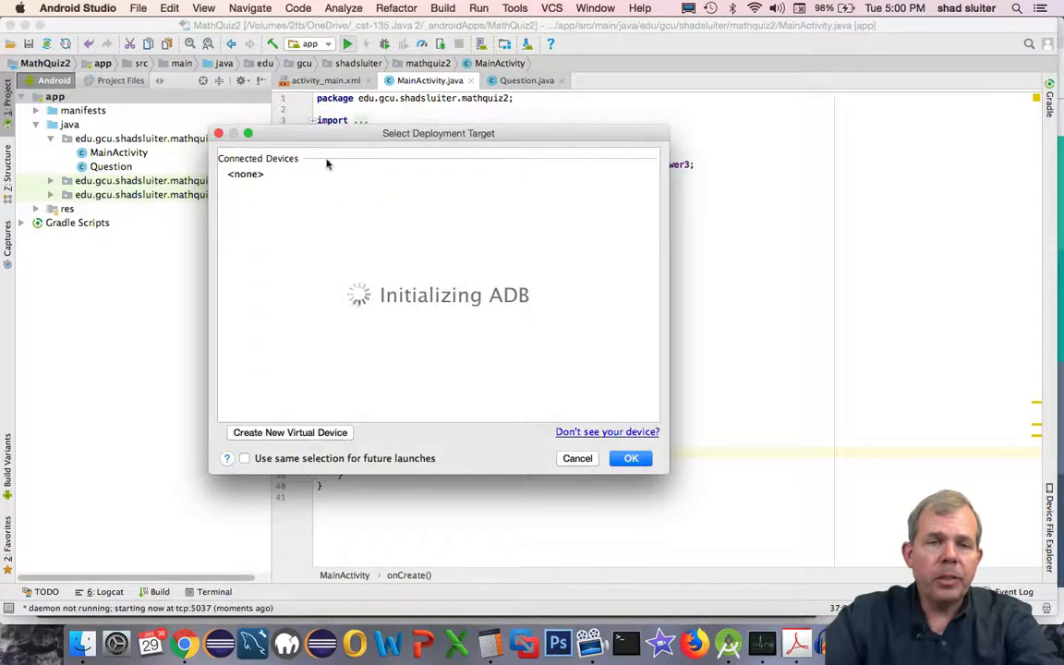
mouse_move(285, 218)
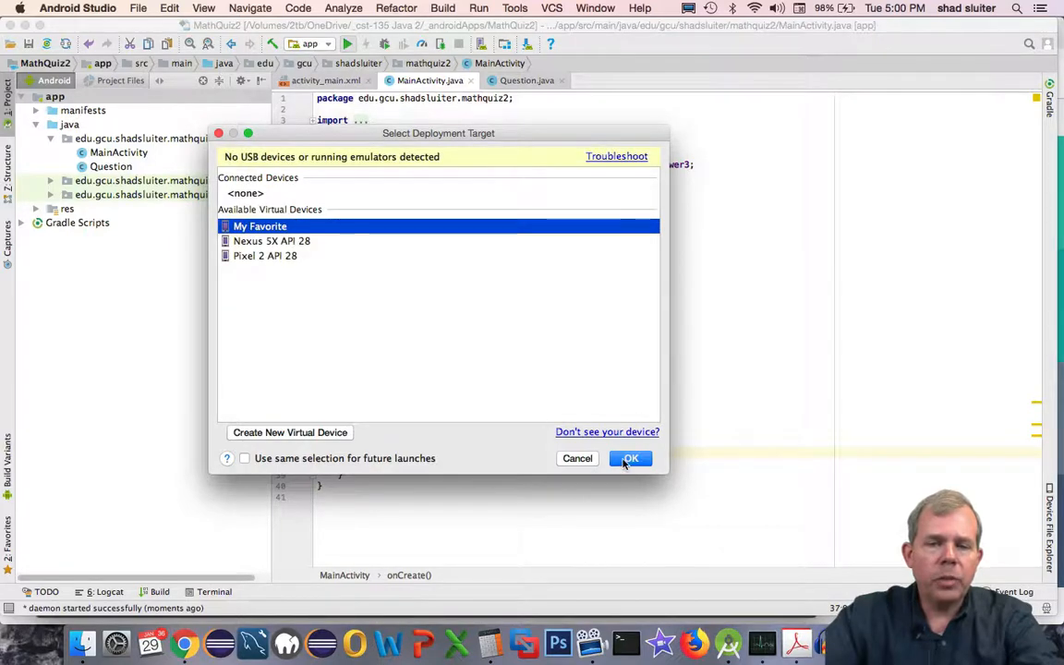
left_click(631, 458)
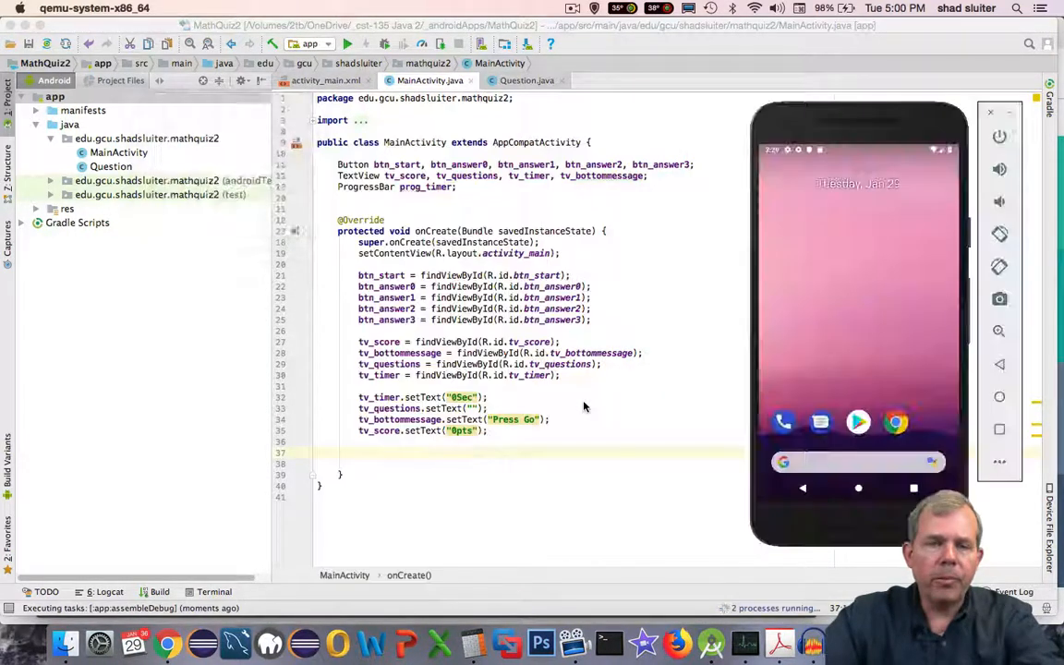
Check that MathQuiz2 launches showing 0Sec, 0pts, the GO button and "Press Go".
left_click(347, 43)
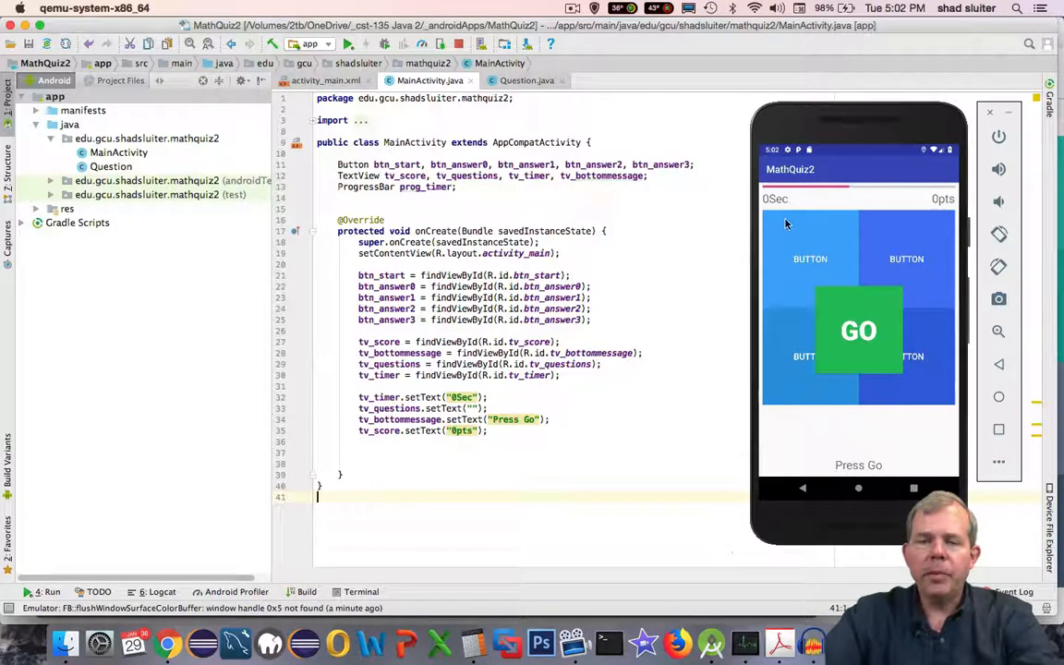
mouse_move(951, 208)
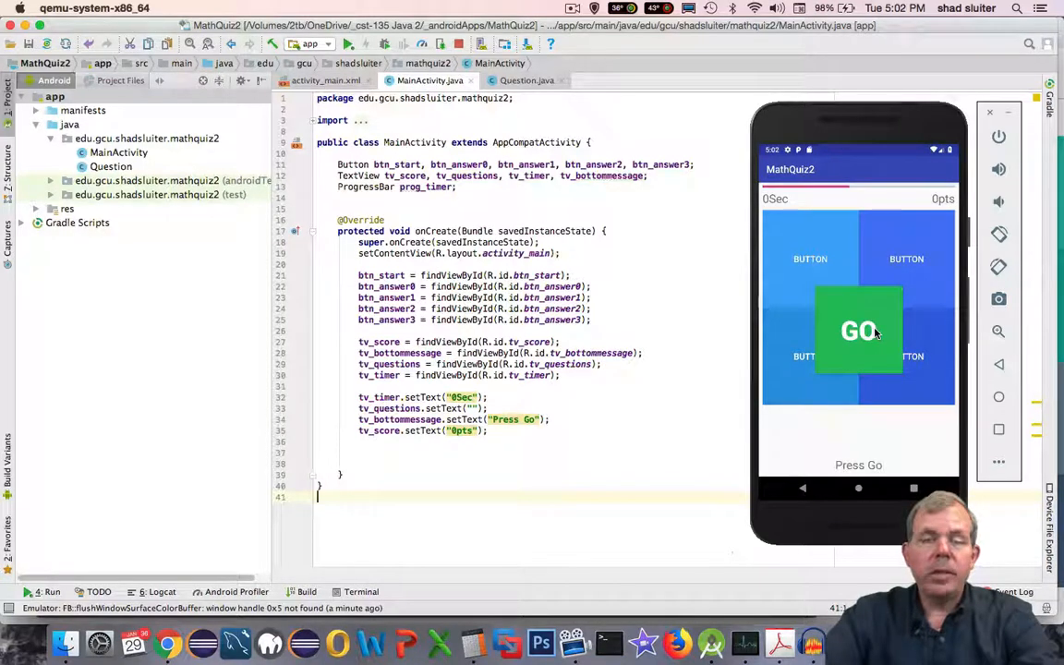
mouse_move(640, 283)
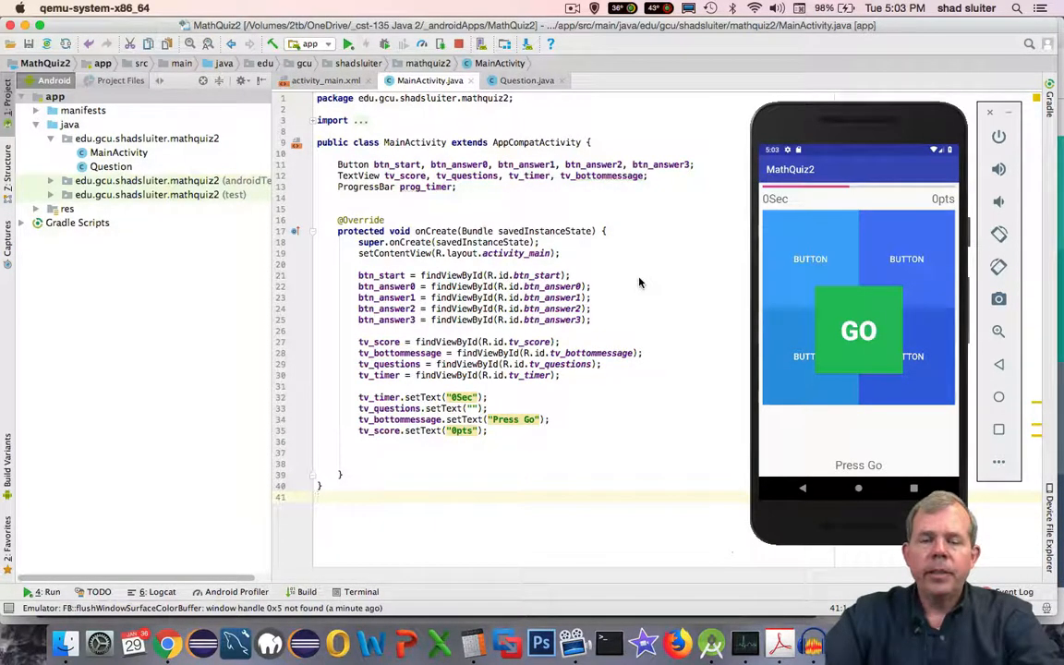